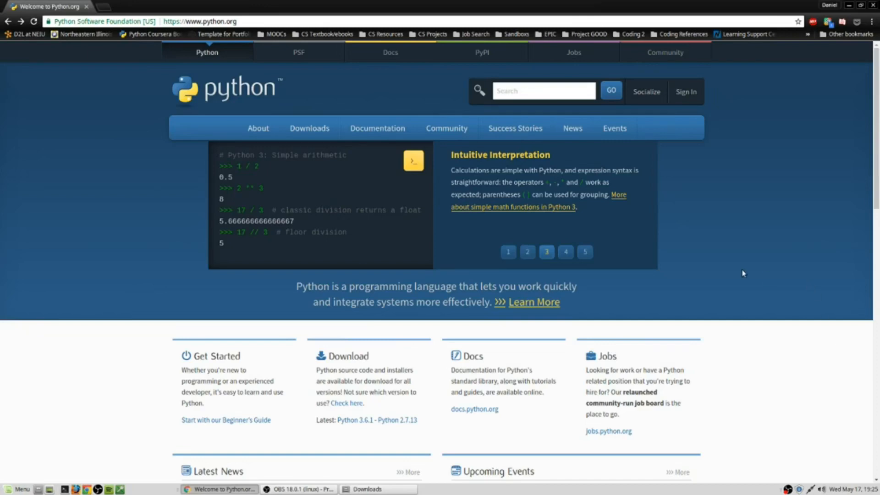
mouse_move(761, 276)
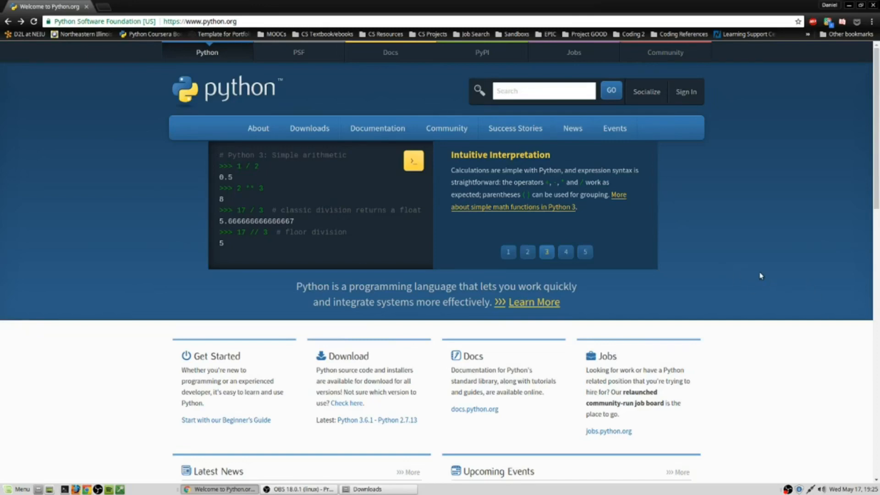
mouse_move(764, 273)
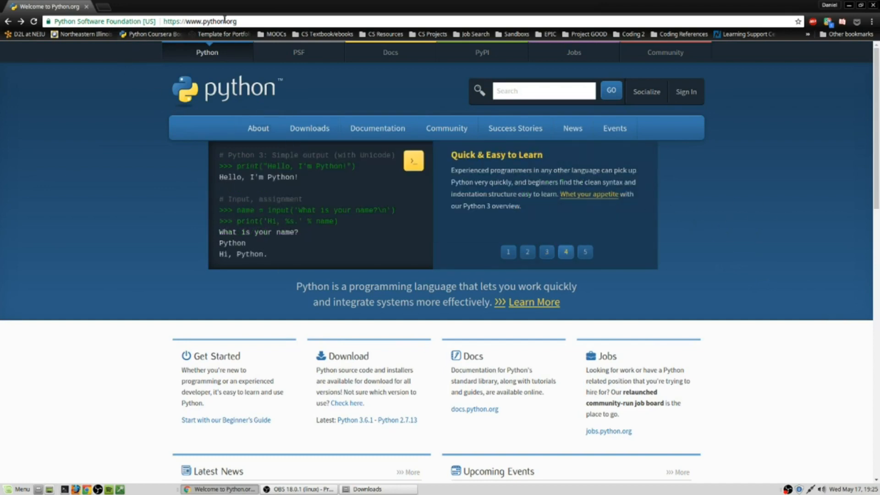
Step: Start downloading the Python 3.6.1 source archive from the python.org Downloads menu
left_click(377, 129)
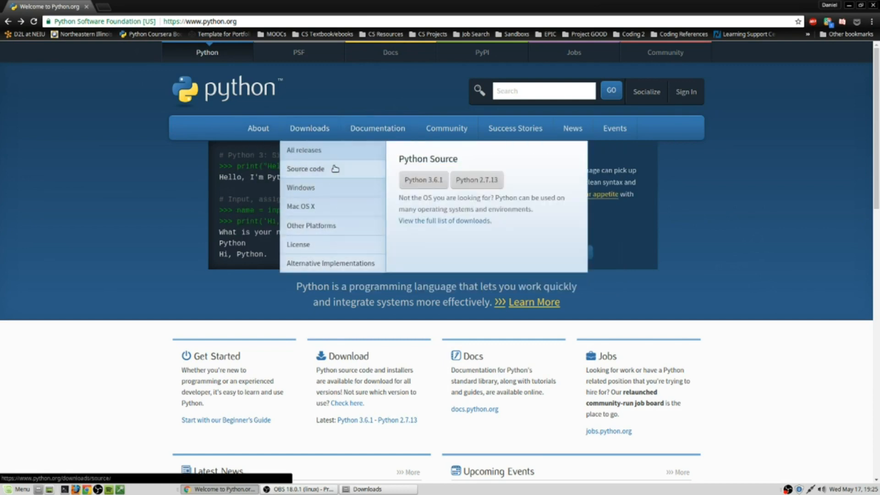
mouse_move(307, 127)
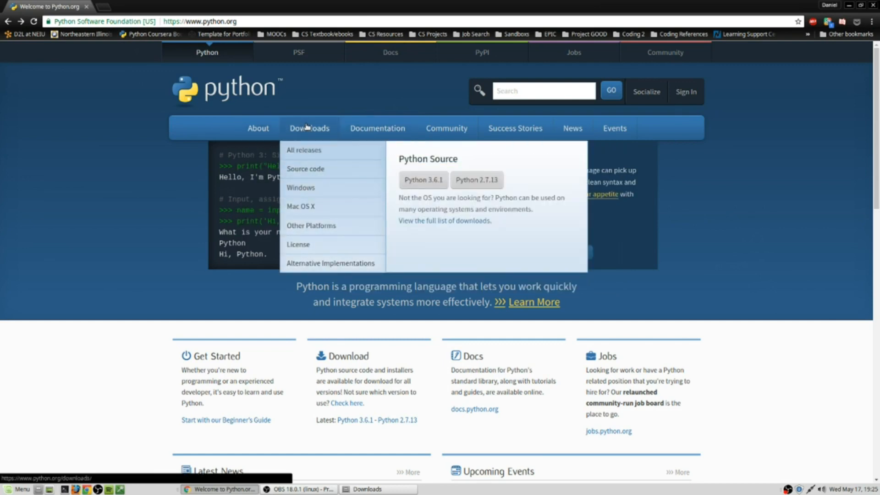
mouse_move(336, 181)
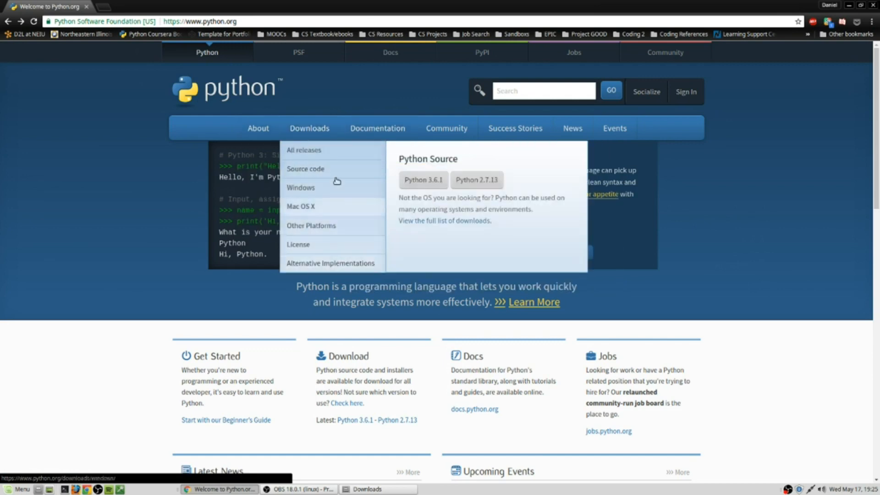
mouse_move(331, 207)
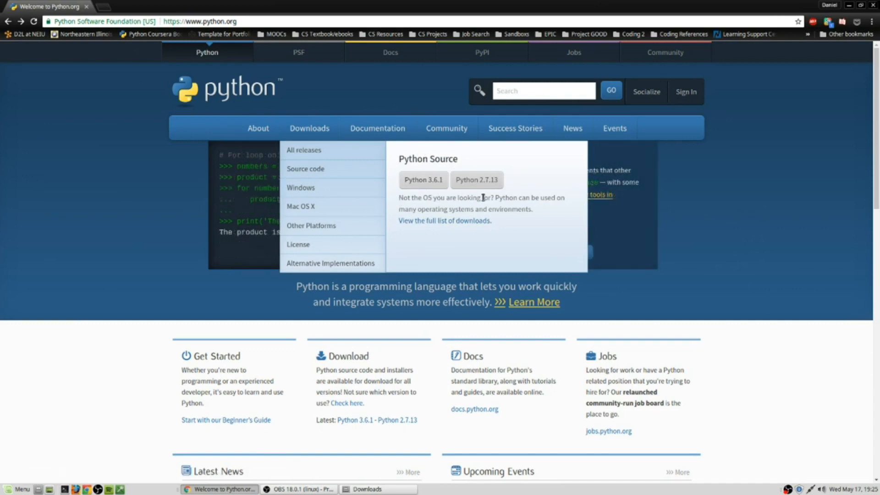
mouse_move(509, 204)
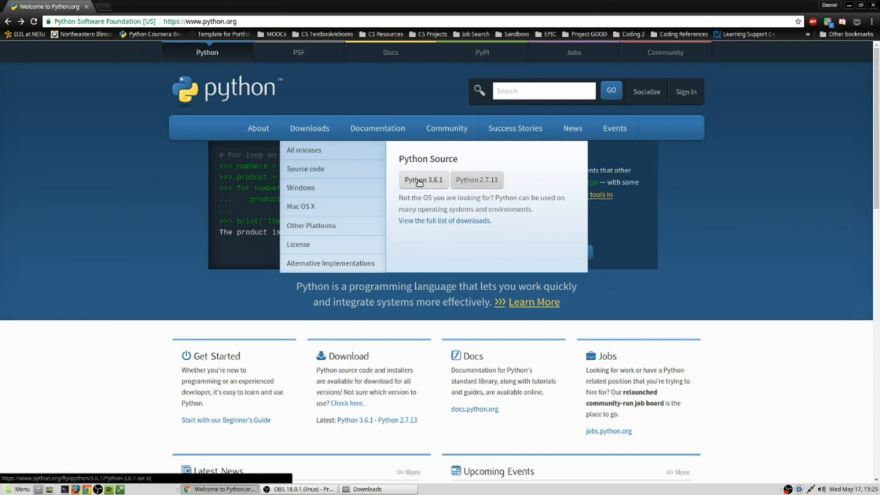
left_click(424, 180)
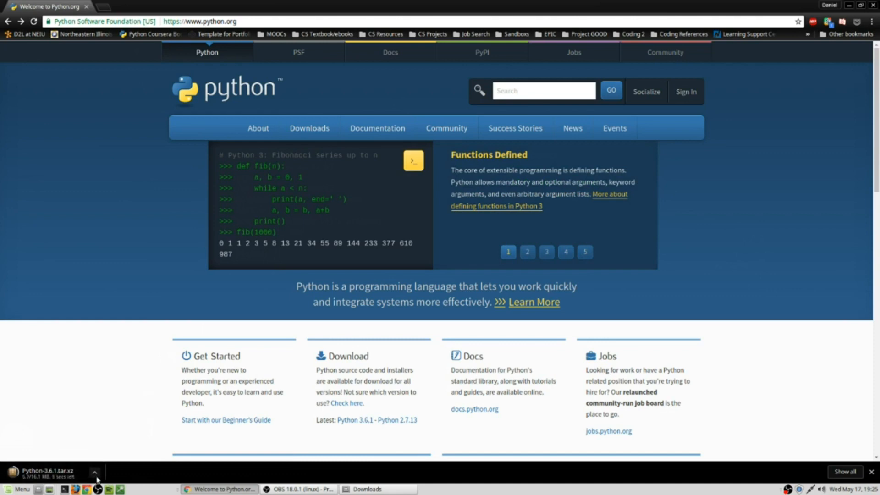
Step: Reveal the finished Python-3.6.1.tar.xz download in its folder
left_click(95, 474)
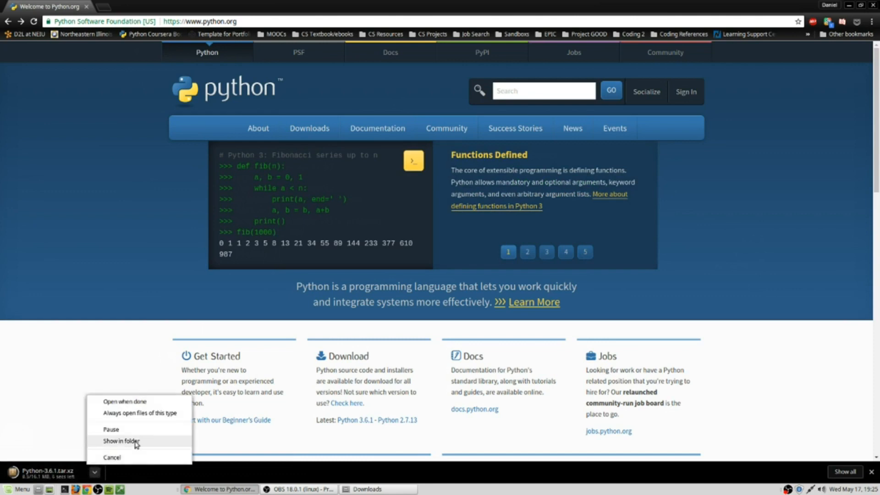
left_click(121, 441)
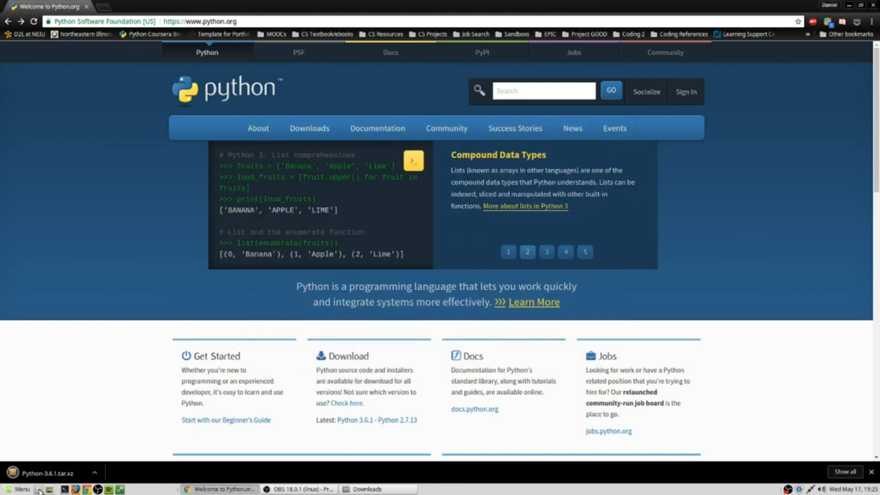
Step: Navigate from Home into the Downloads folder containing Python-3.6.1.tar.xz
left_click(38, 489)
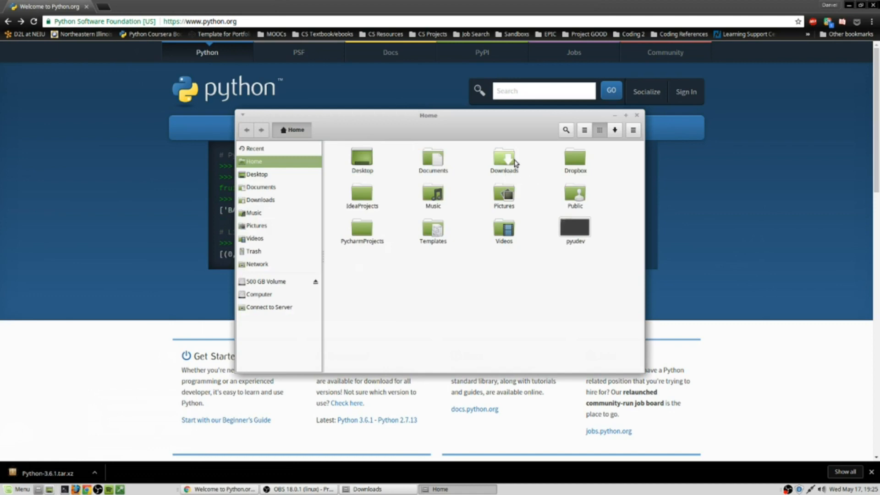
left_click(504, 159)
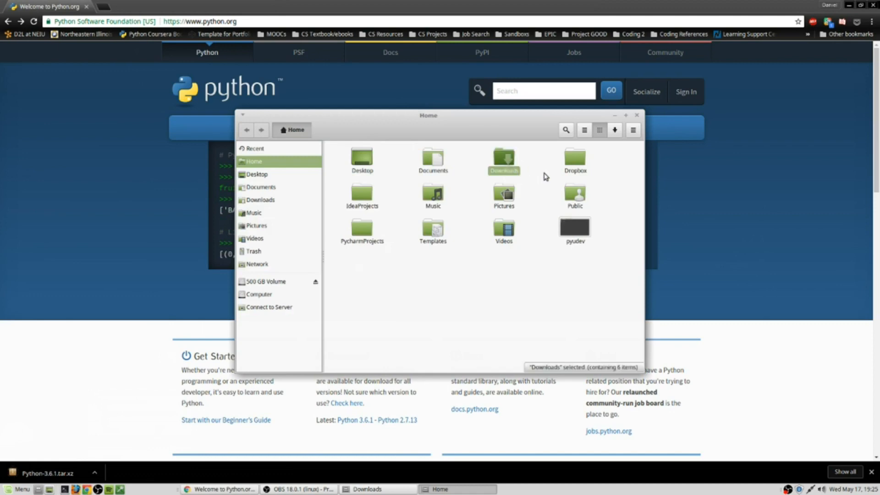
mouse_move(510, 163)
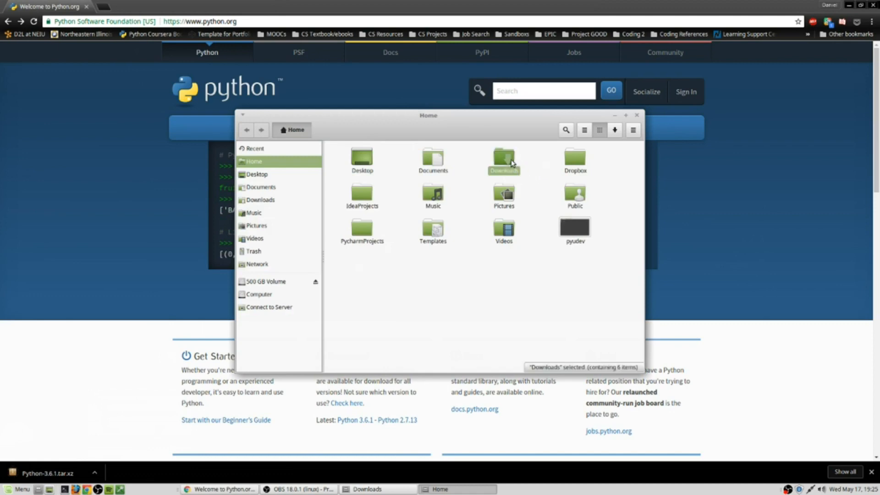
double_click(503, 160)
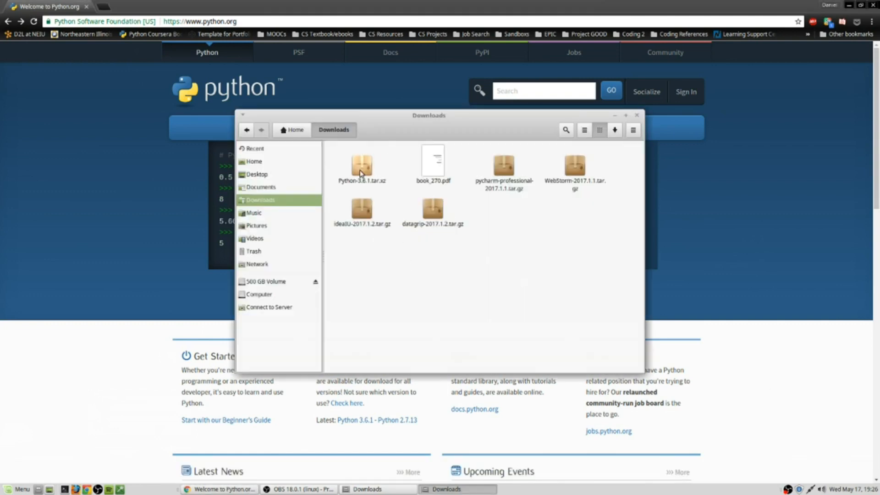
left_click(361, 165)
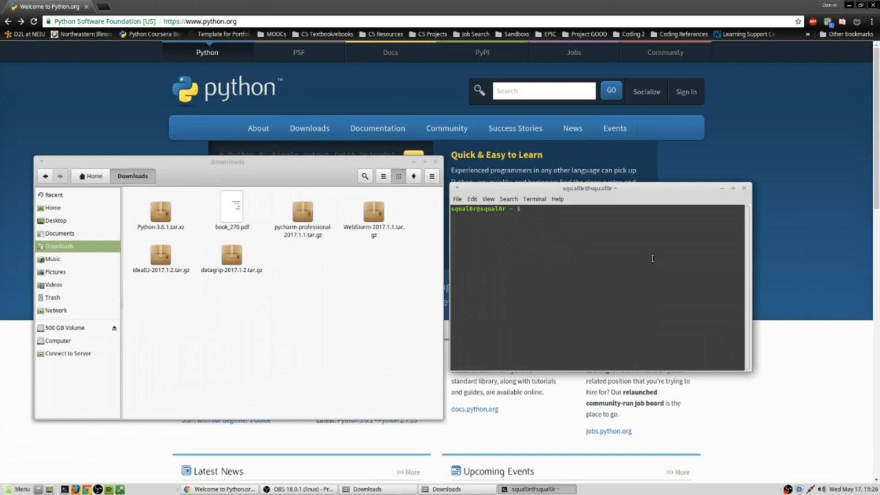
Step: Check the working folder with pwd and ls, then move into Downloads and list it
type("pw")
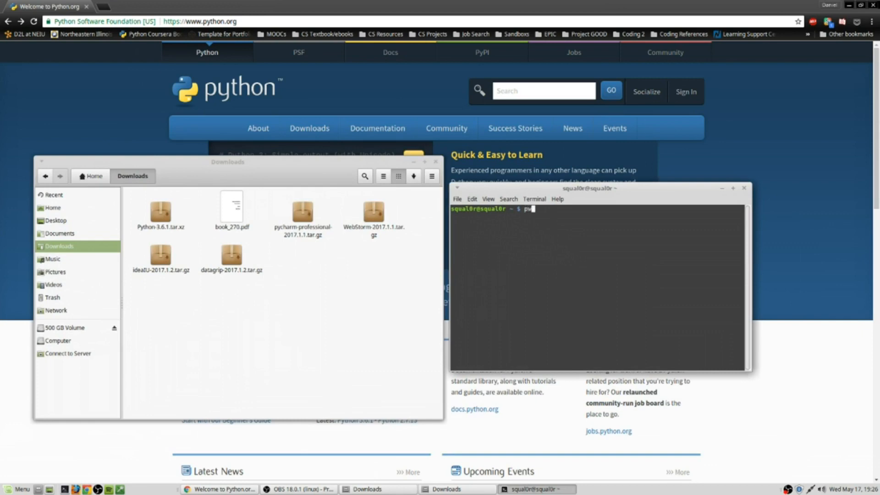
key("Return")
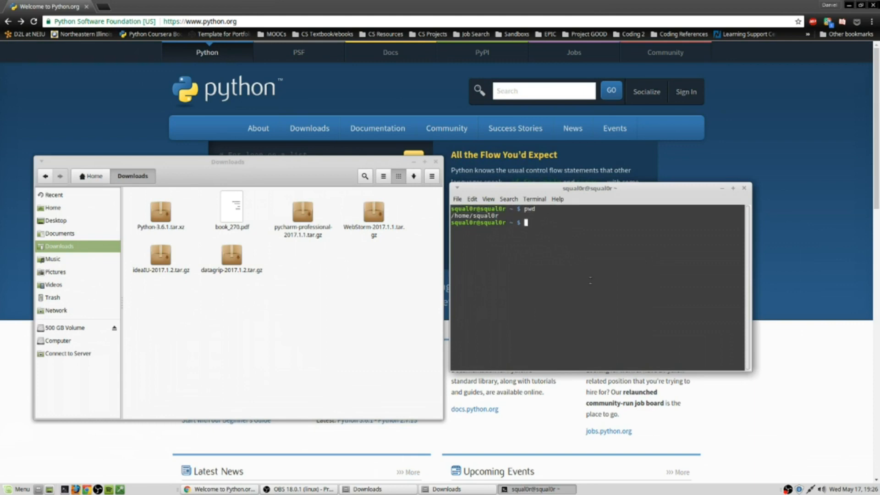
type("ls")
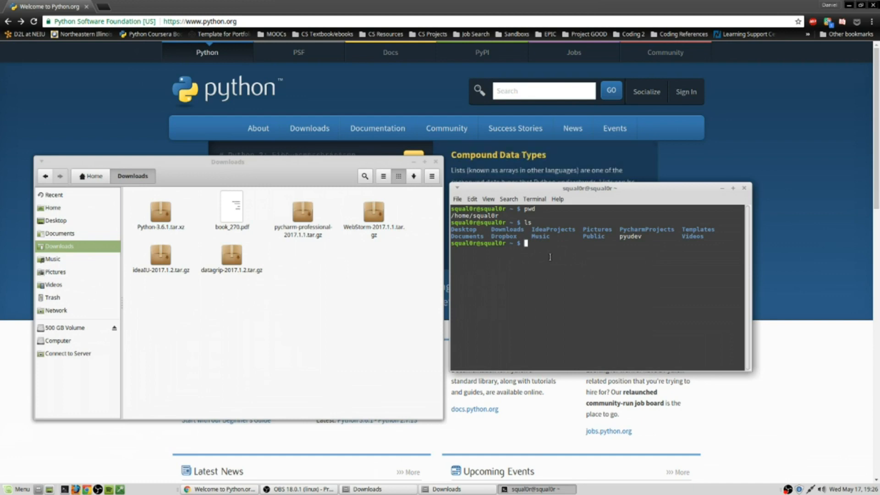
type("cd Downloads")
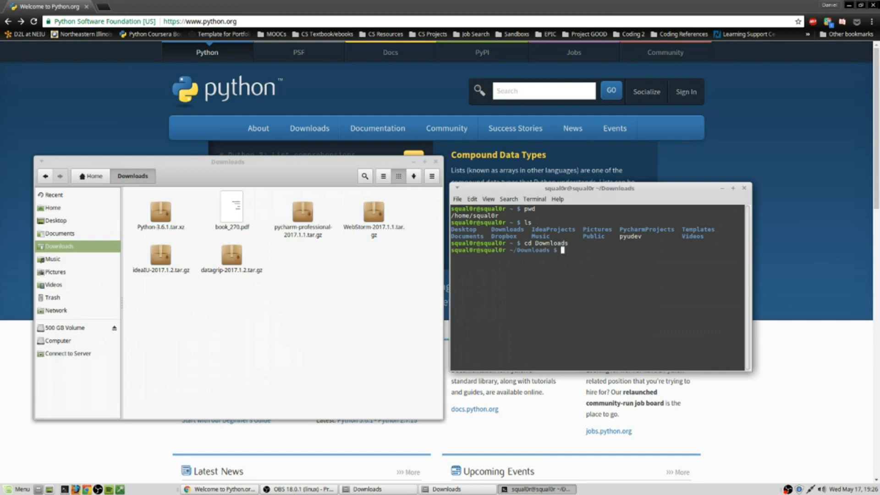
type("ls")
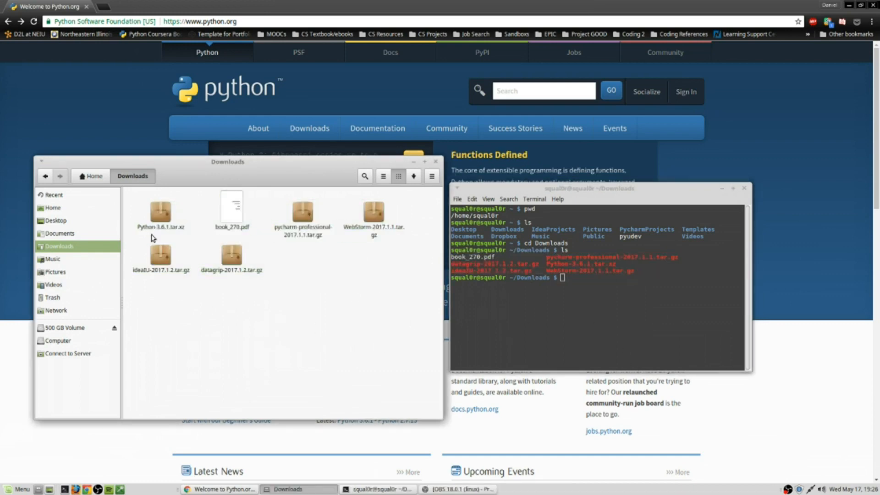
Step: Extract Python-3.6.1.tar.xz with tar xvf into a Python-3.6.1 source folder
left_click(160, 216)
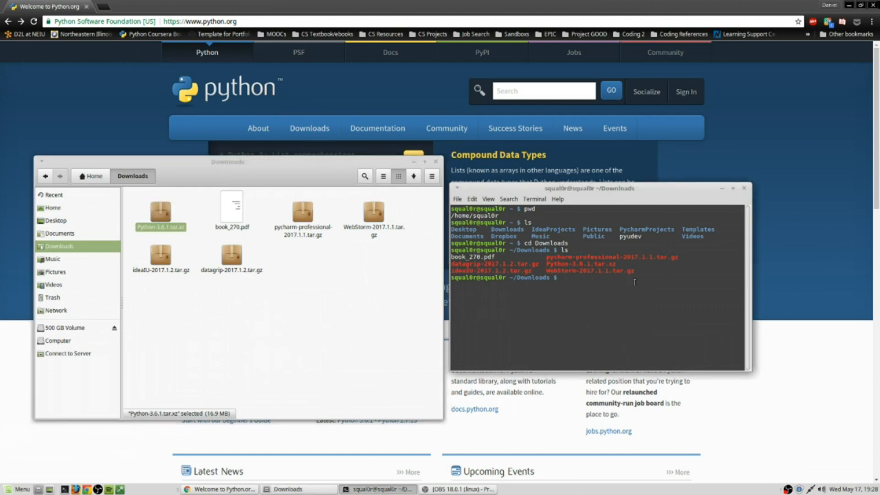
type("ta")
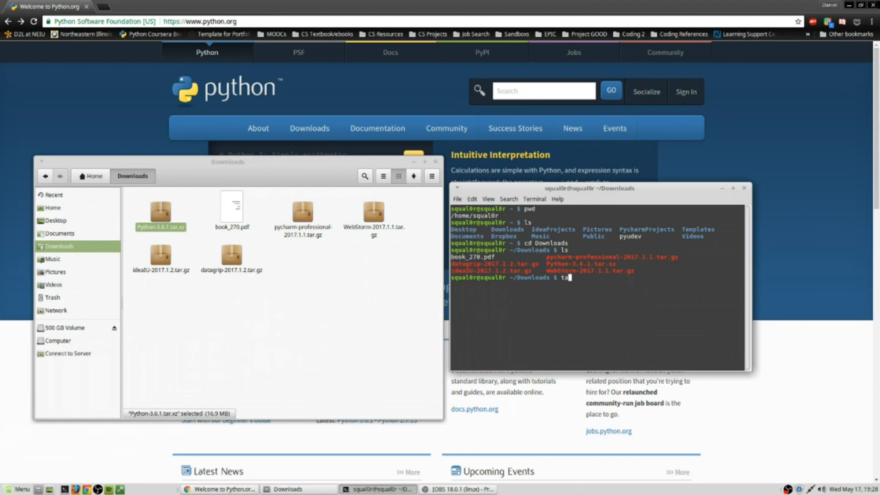
type("r")
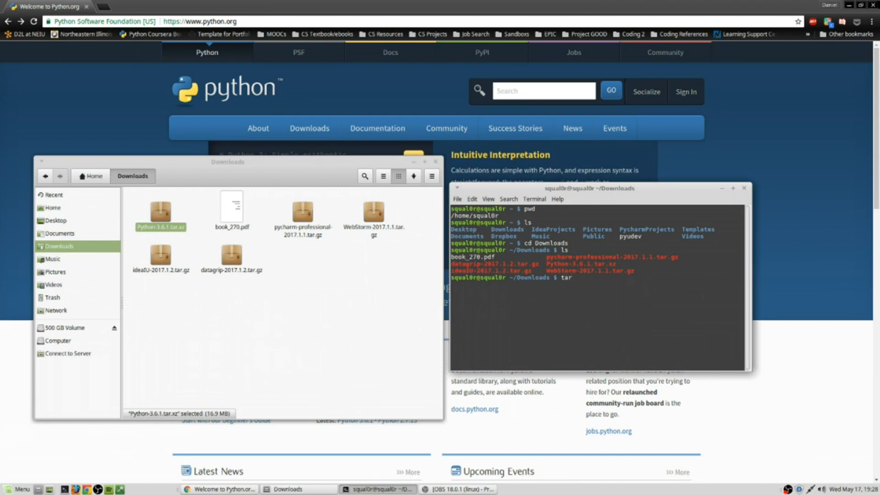
mouse_move(634, 282)
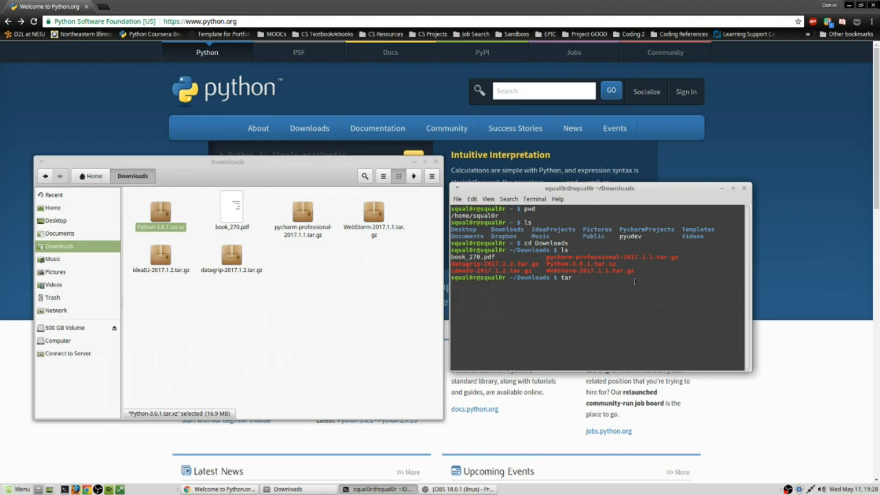
type("xv")
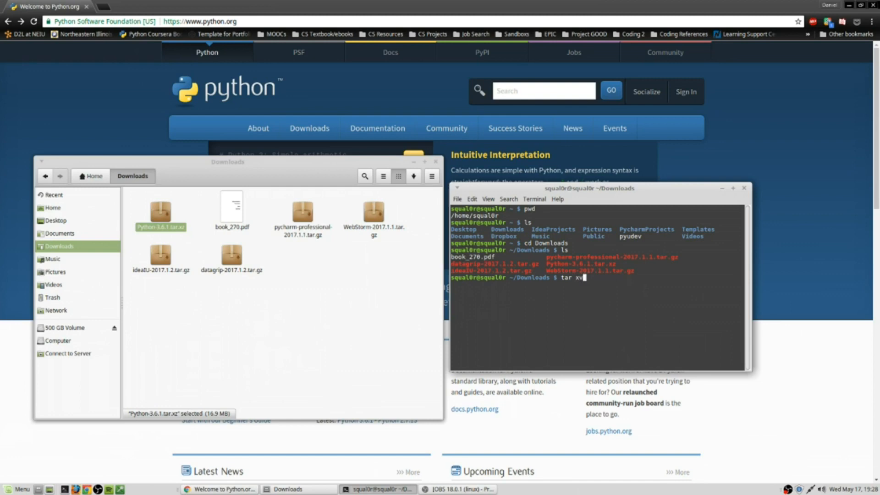
type("f")
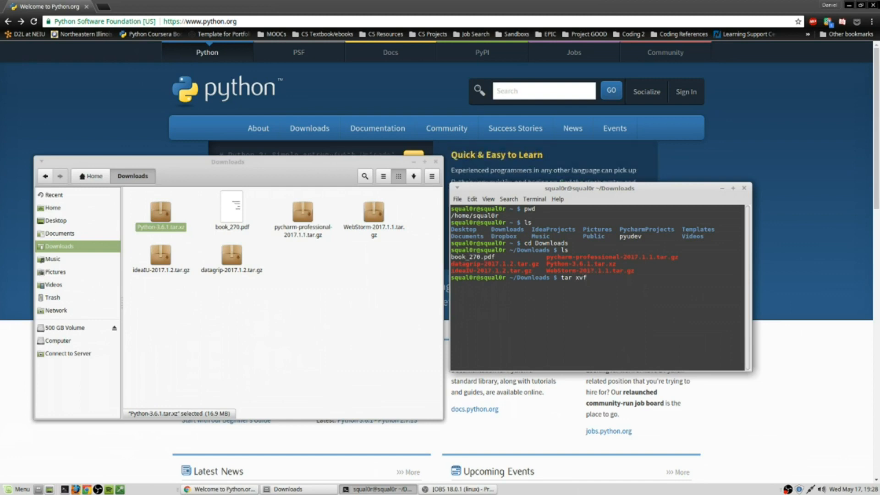
type("Python-3.6.1.tar.xz")
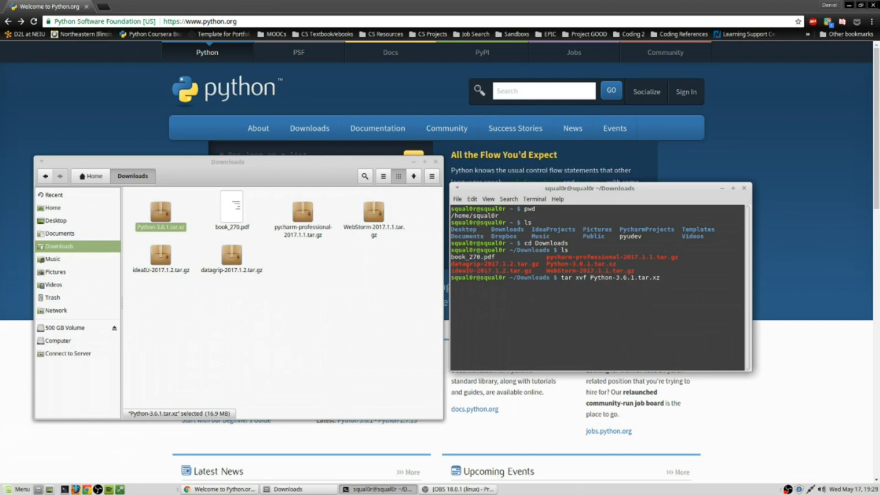
key("Return")
type("ls")
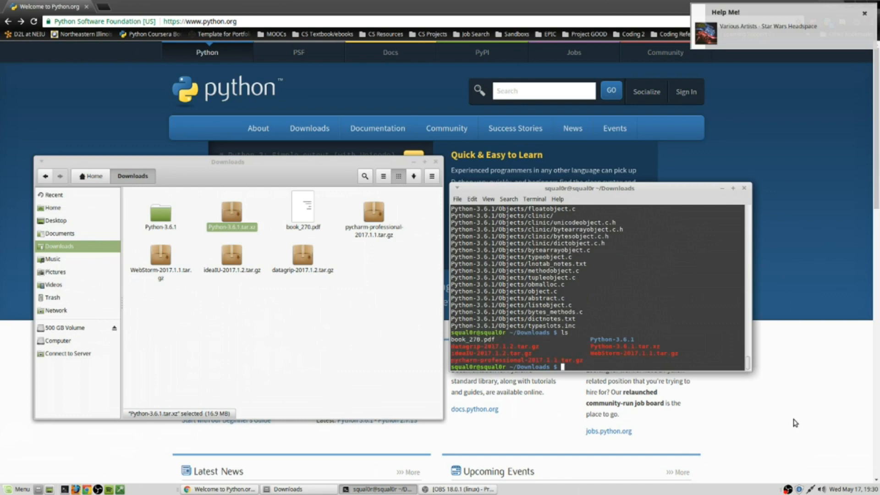
Step: Enter the Python-3.6.1 folder and run ./configure to generate the Makefile
type("cd")
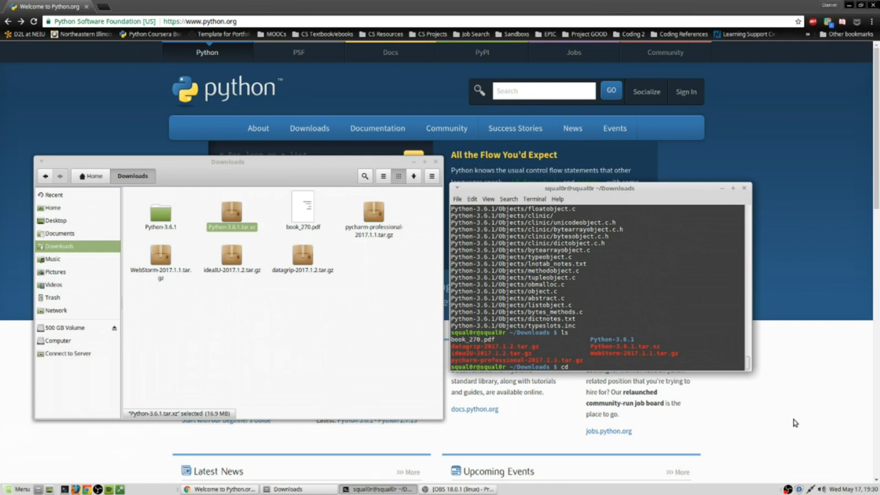
type("Python-3.6.1/")
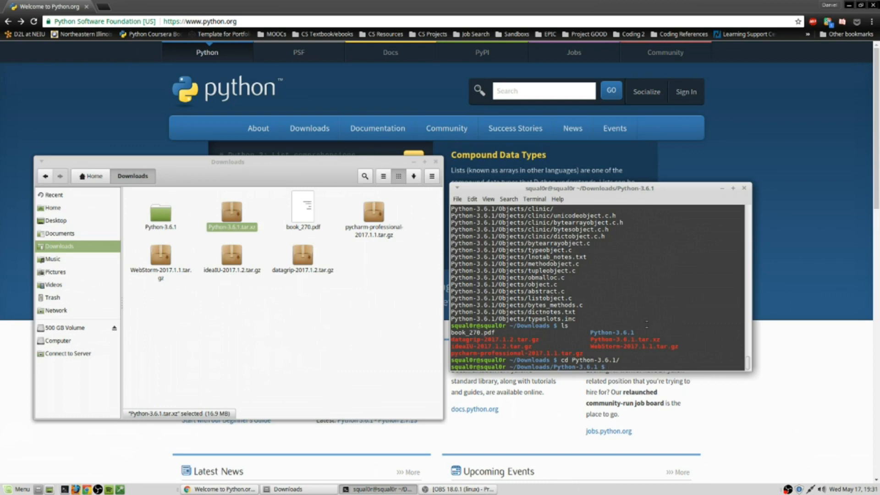
type("./con")
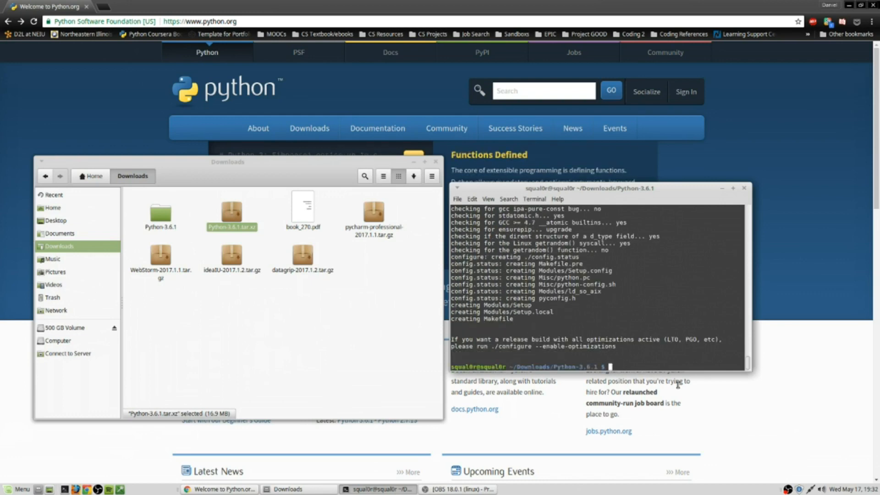
Step: Compile the Python 3.6.1 sources with sudo make, supplying the password
type("sudo")
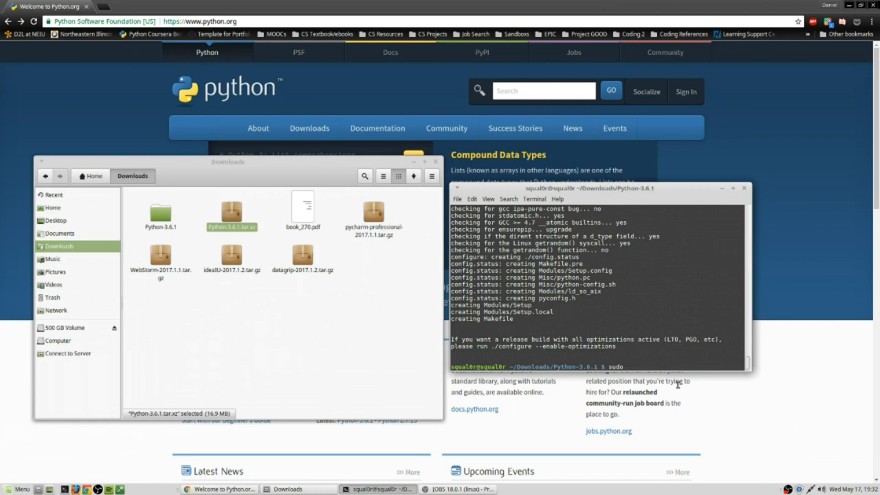
type("make")
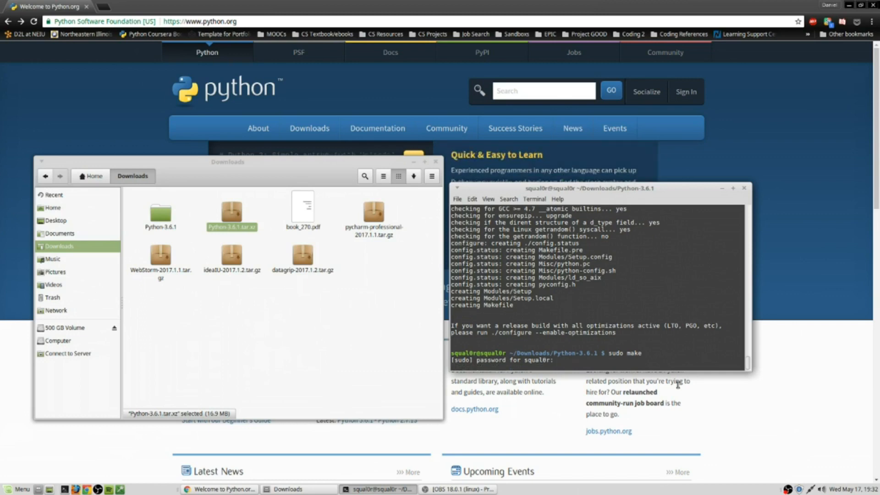
key("Return")
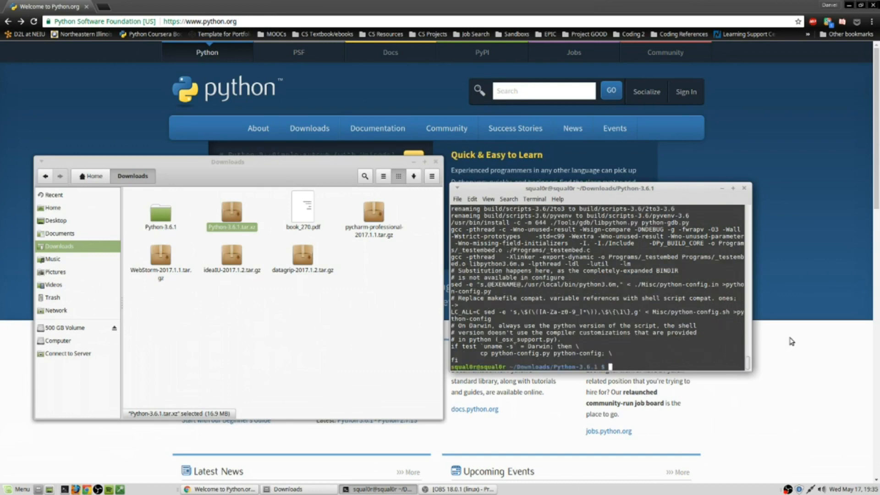
Step: Install the built Python 3.6.1 with sudo make install
type("sudo")
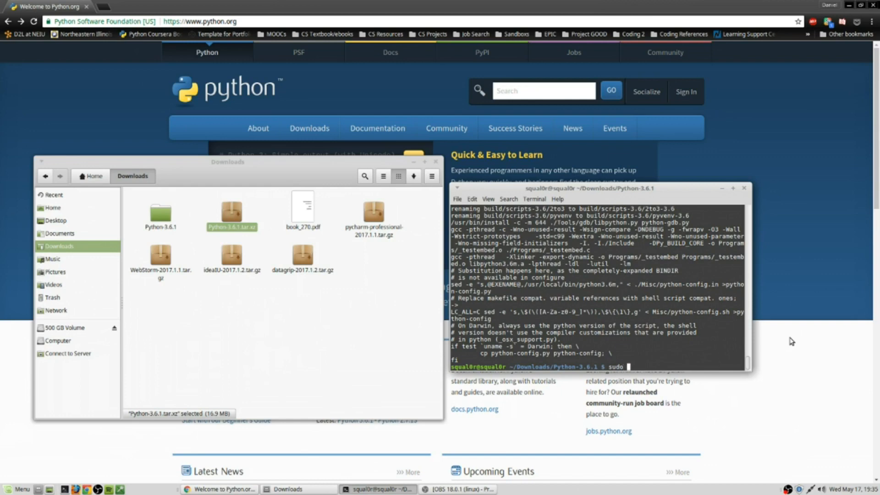
type("make in")
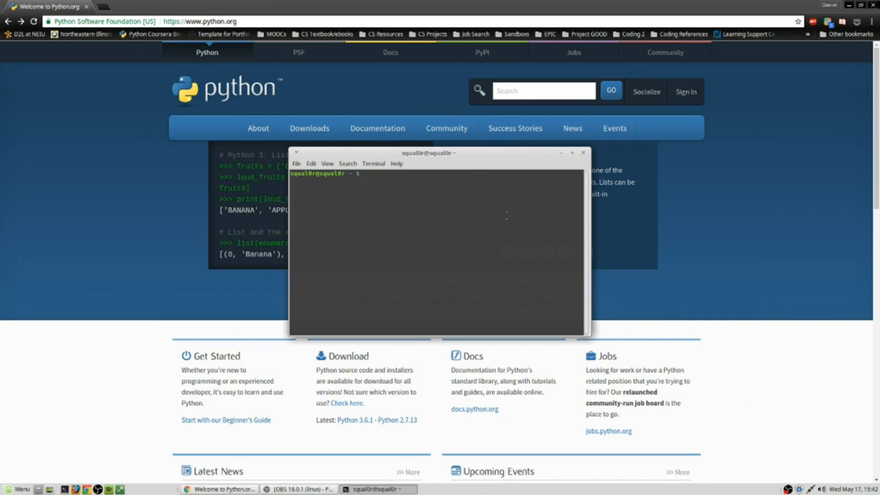
Step: Run python3, set x = 5, print x + 10 to get 15, then exit the session
type("python3")
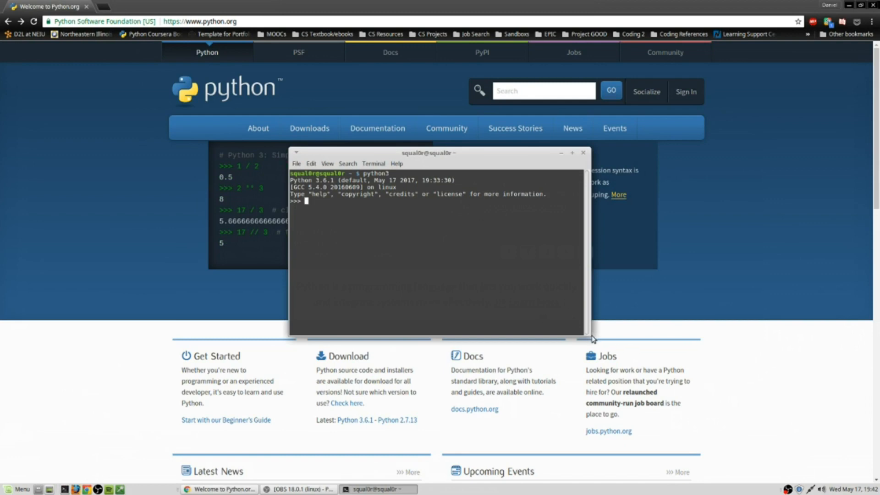
left_click_drag(590, 334, 792, 460)
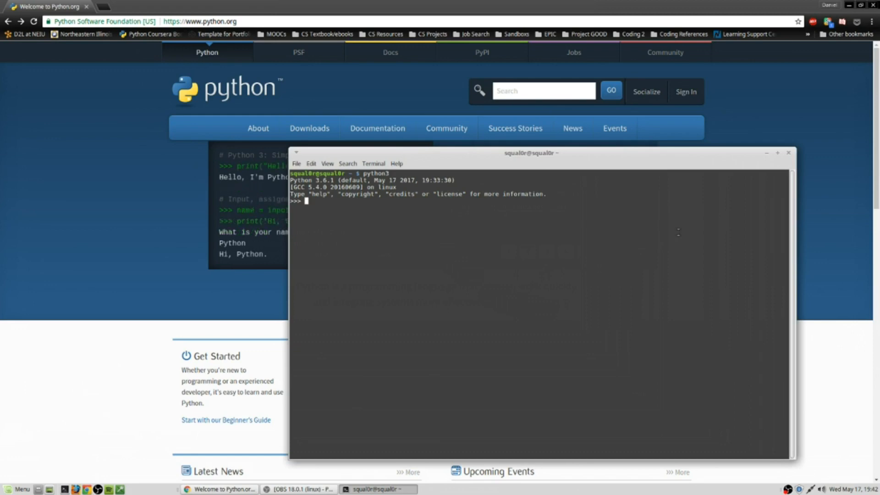
type("x + 1")
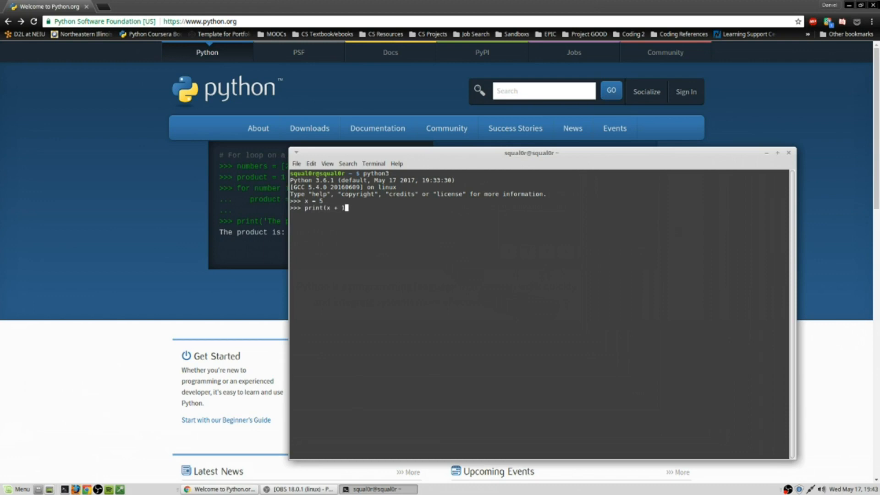
type("0)")
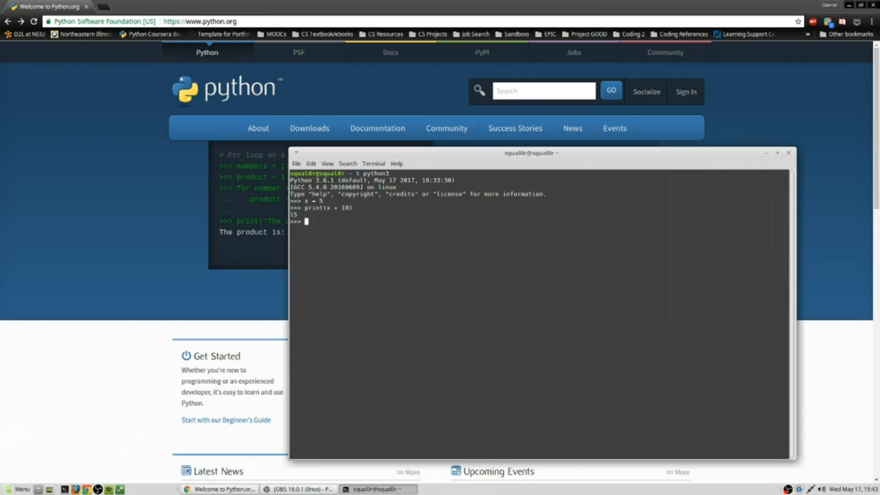
type("exit()")
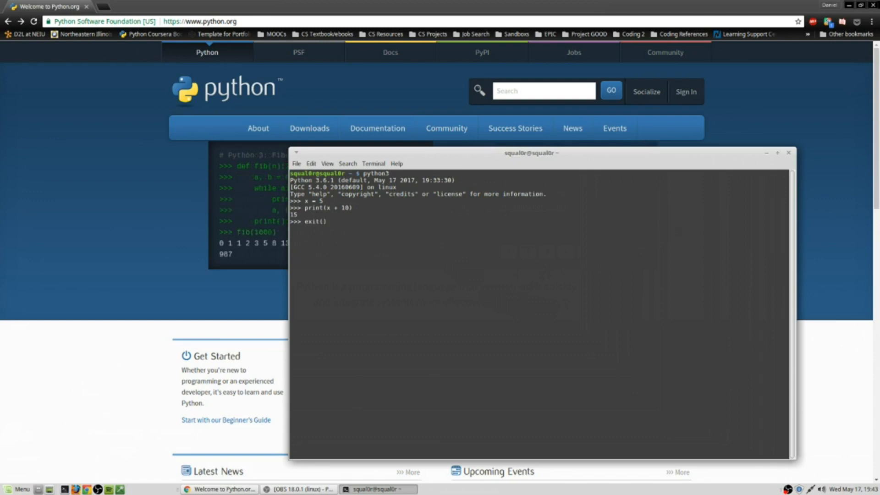
key("Return")
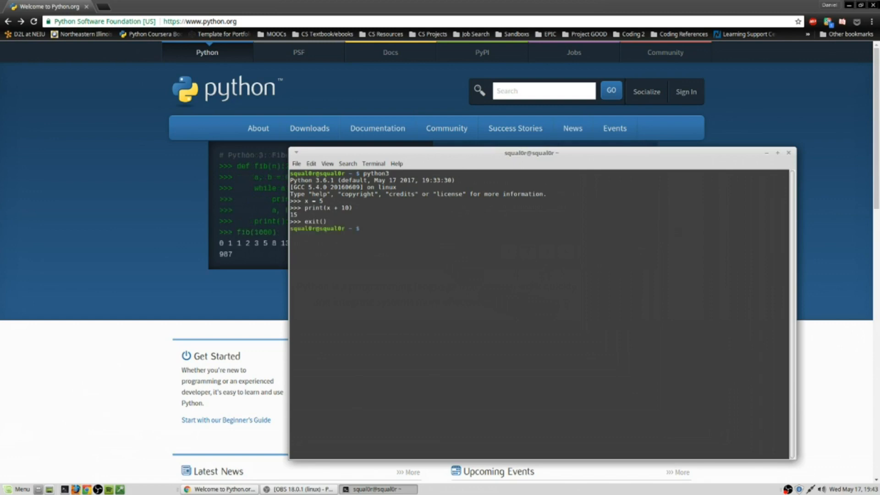